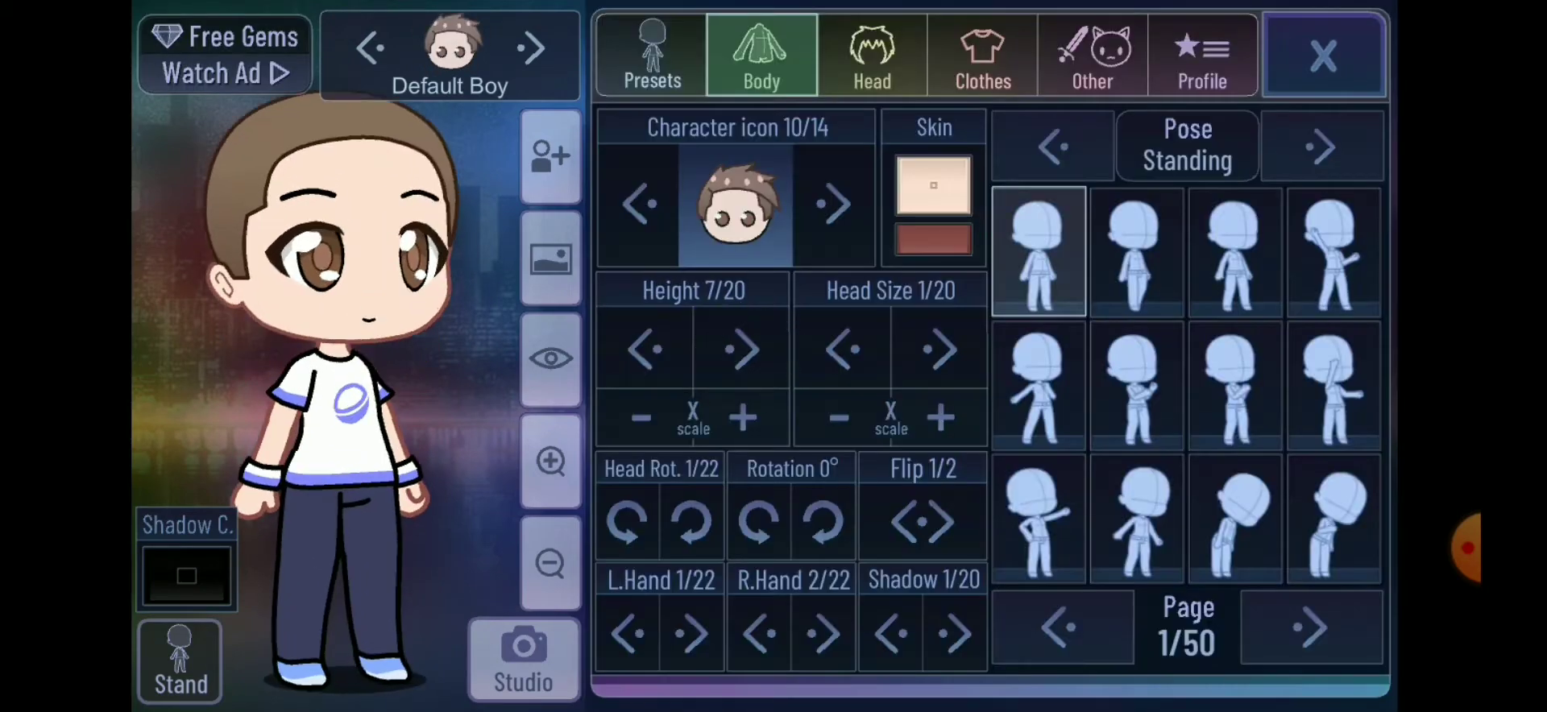
- Give the Default Boy long blue hair with white and black back sections
left_click(872, 55)
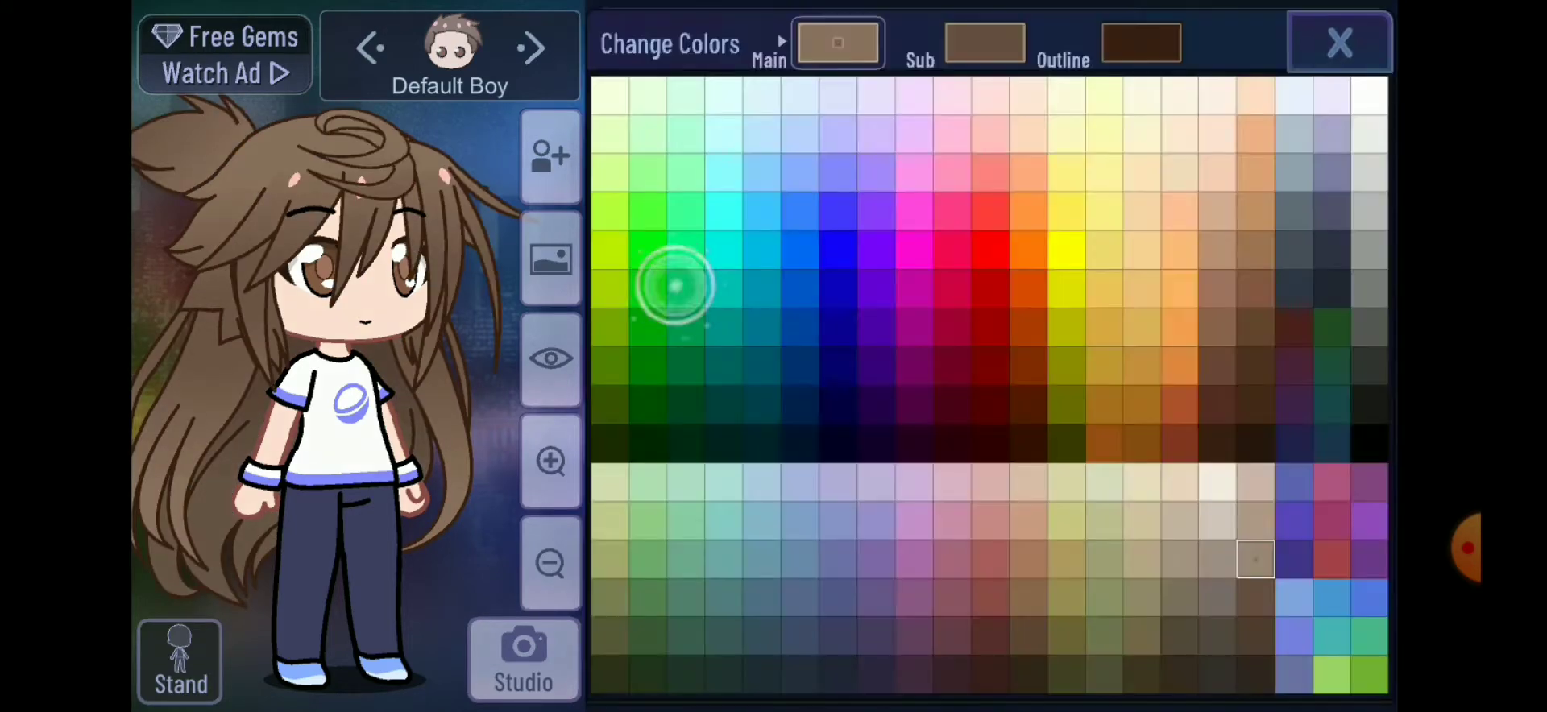
left_click(1340, 42)
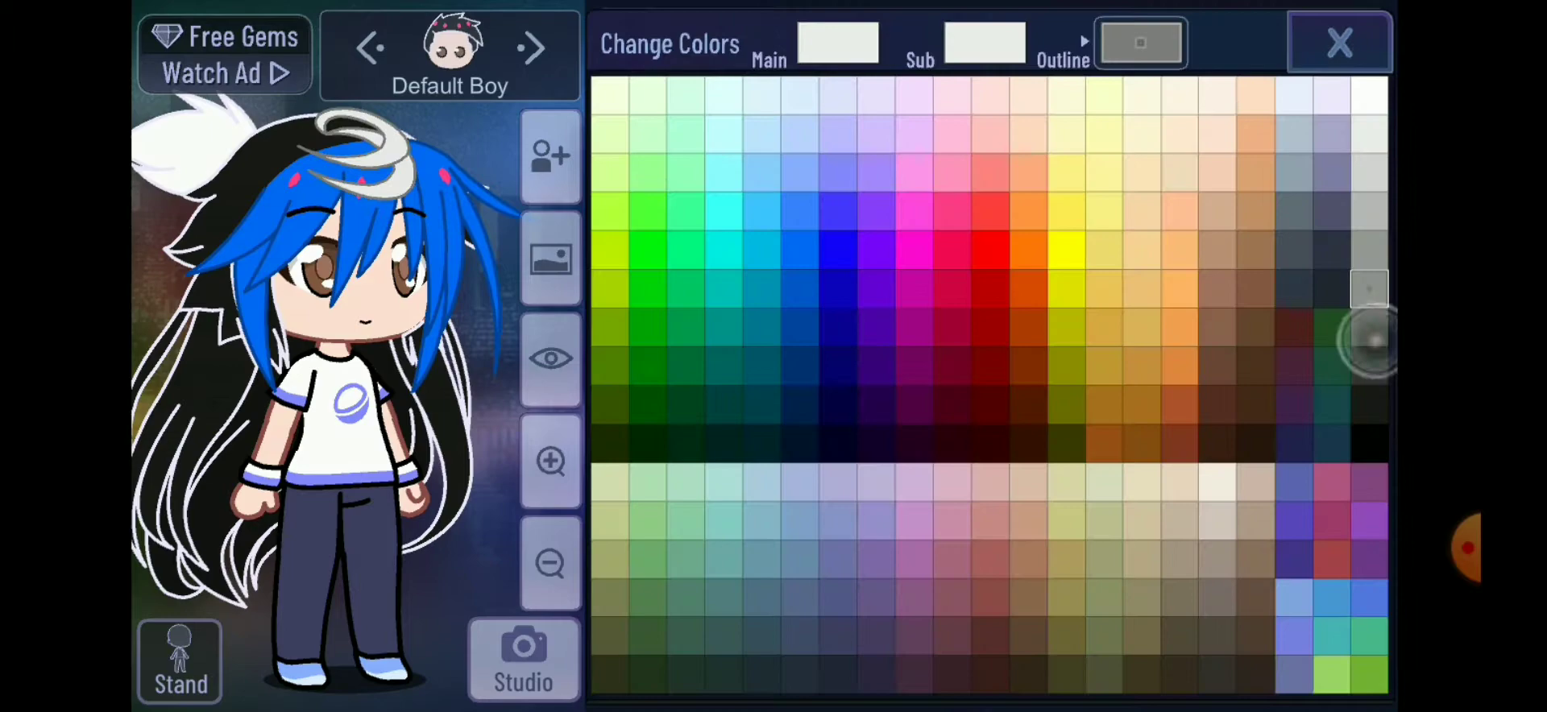
- Choose an eye style and recolour the eyes red and blue with red eyebrows
left_click(1339, 42)
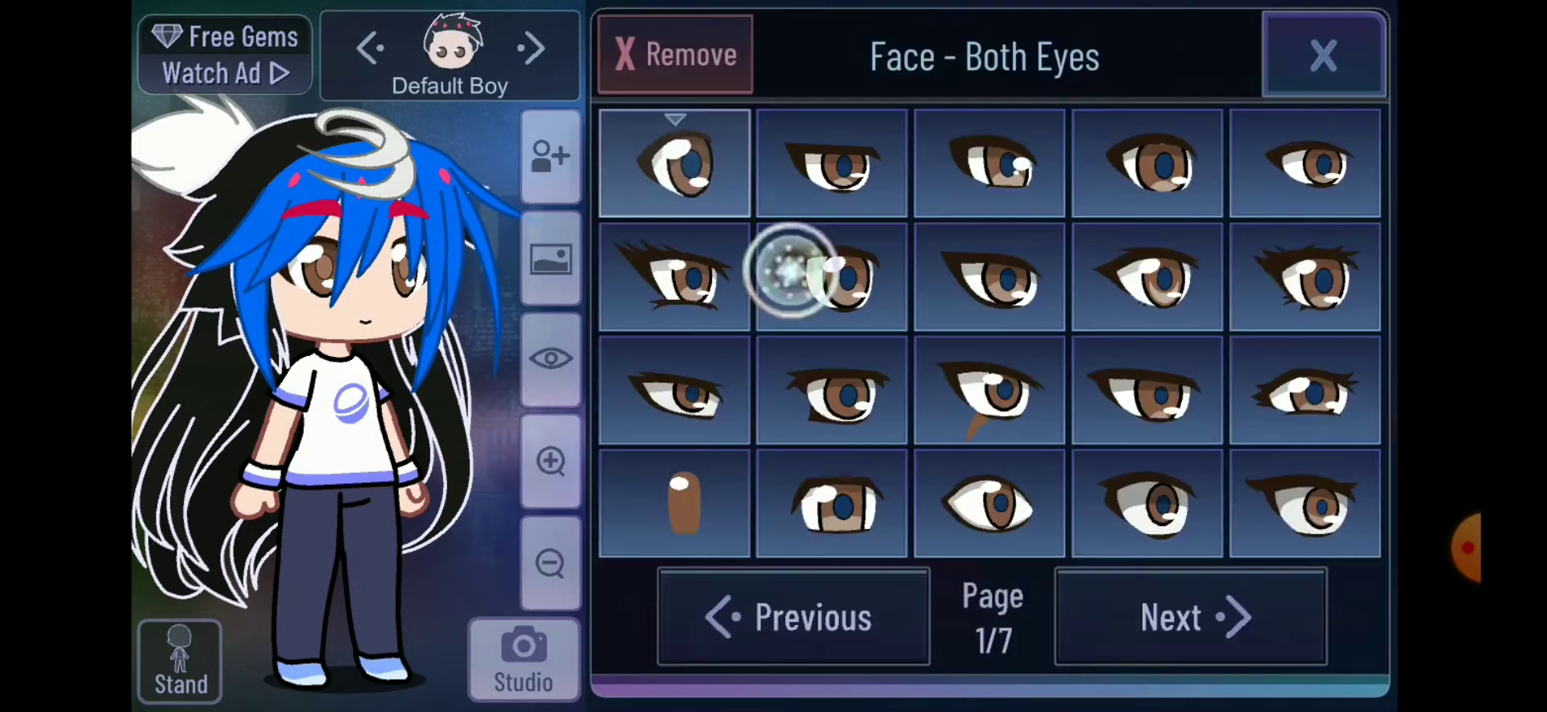
left_click(832, 276)
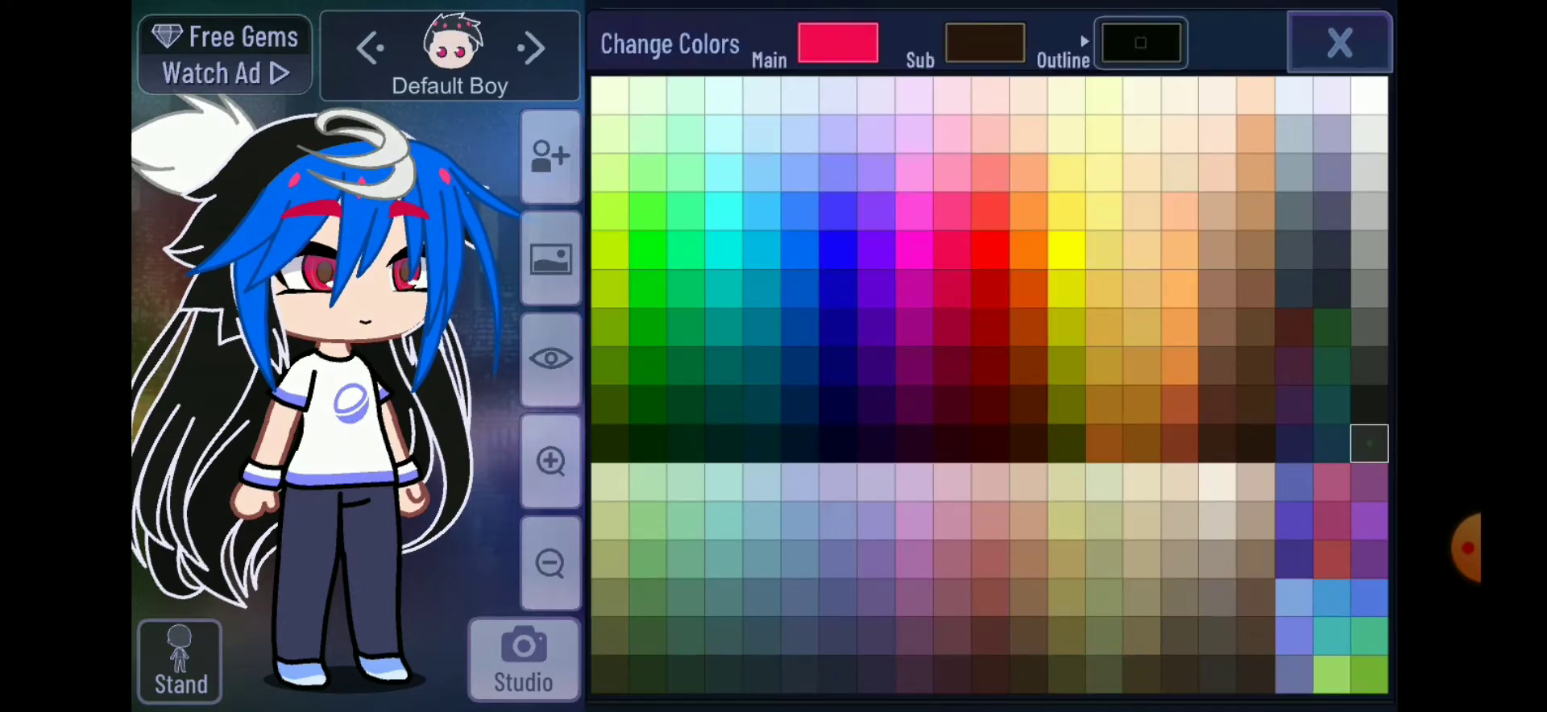
left_click(785, 366)
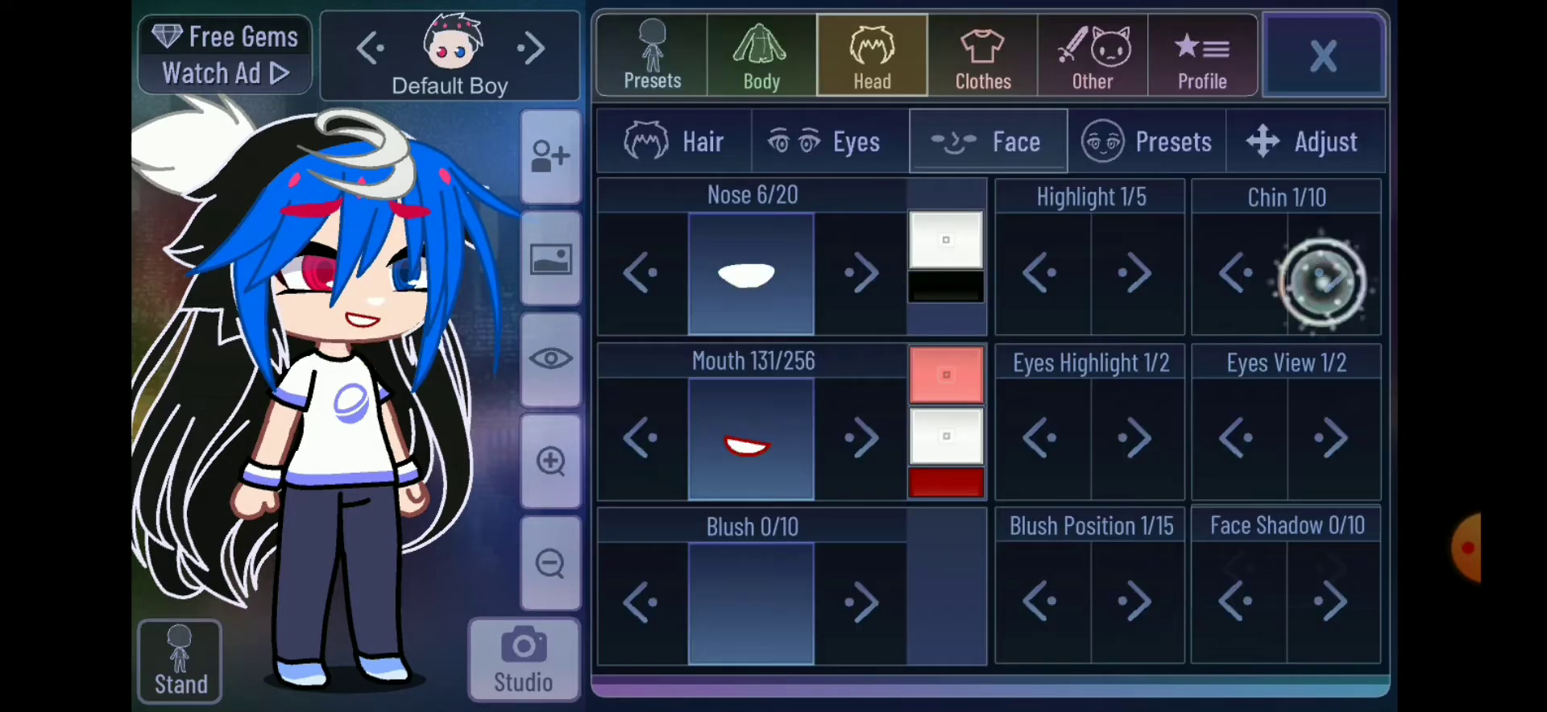
- Dress the character in a white blouse from the shirt list
left_click(982, 55)
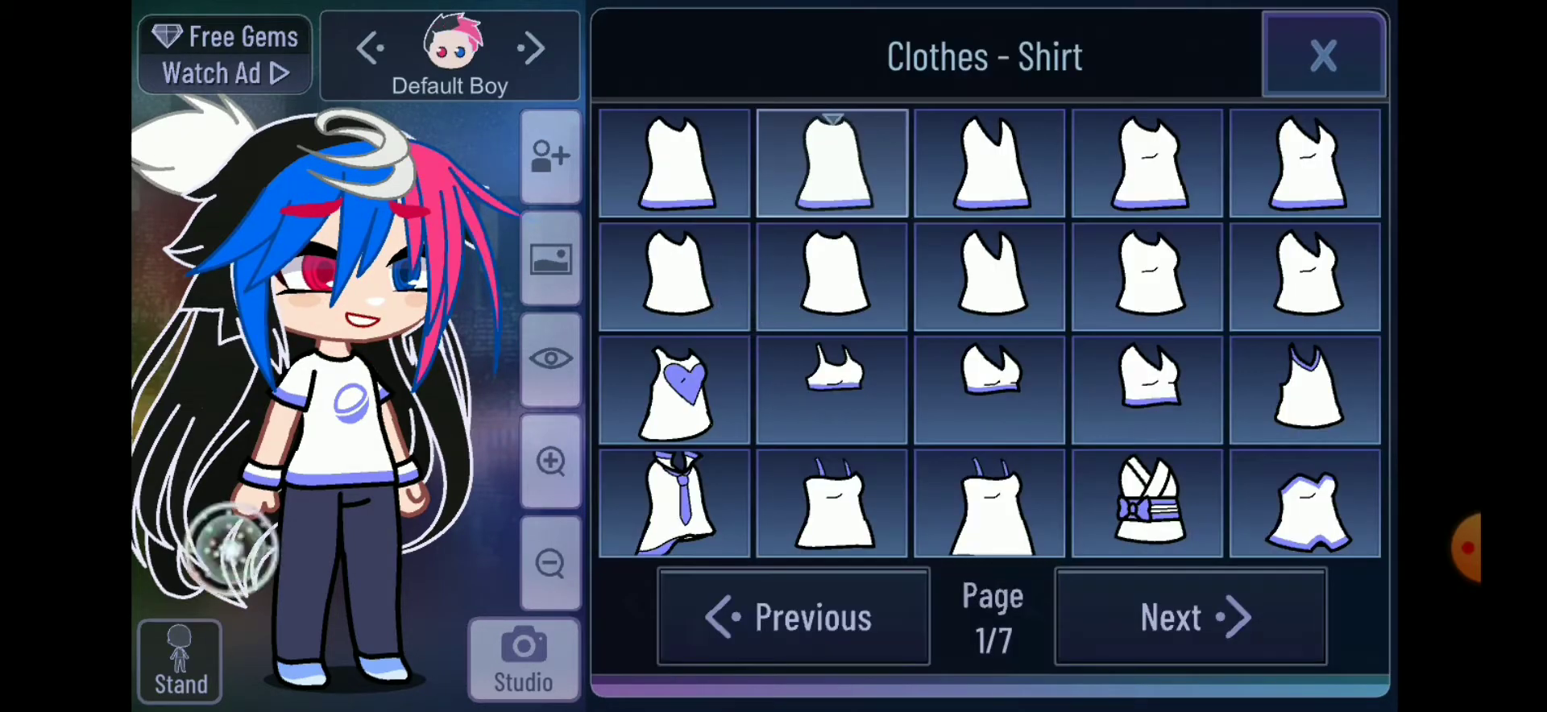
left_click(1190, 618)
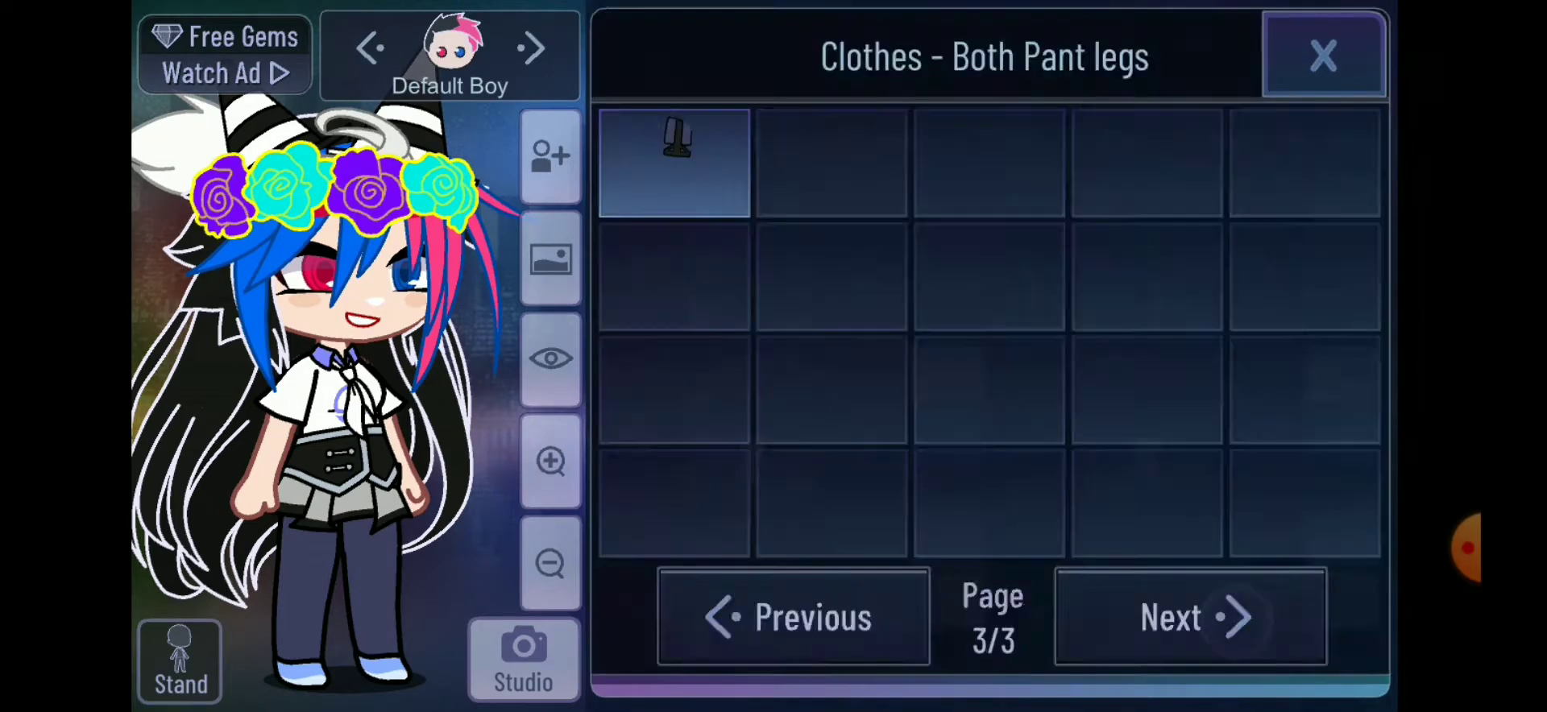
- Recolour the corset navy and name the character ibuki, age 20, in Profile
left_click(675, 161)
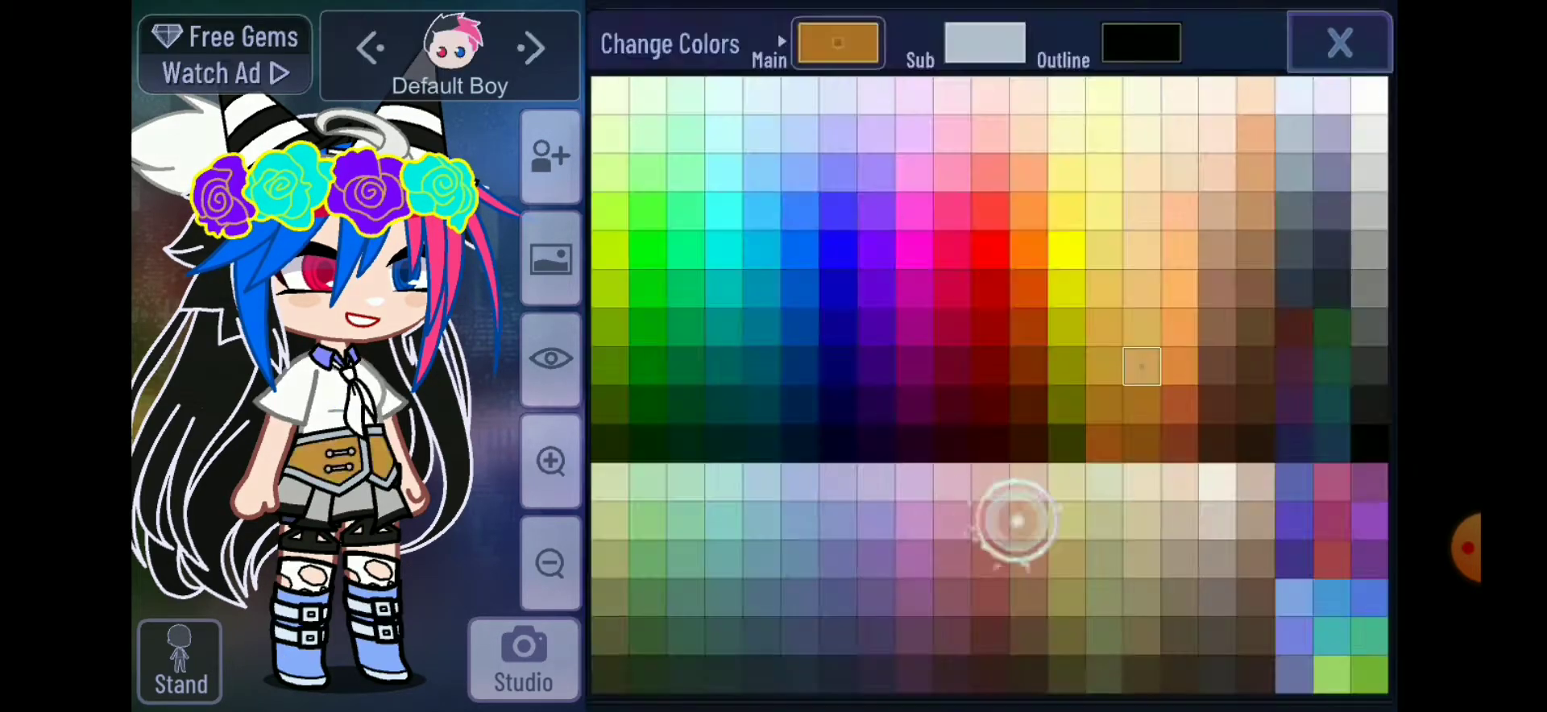
left_click(1339, 42)
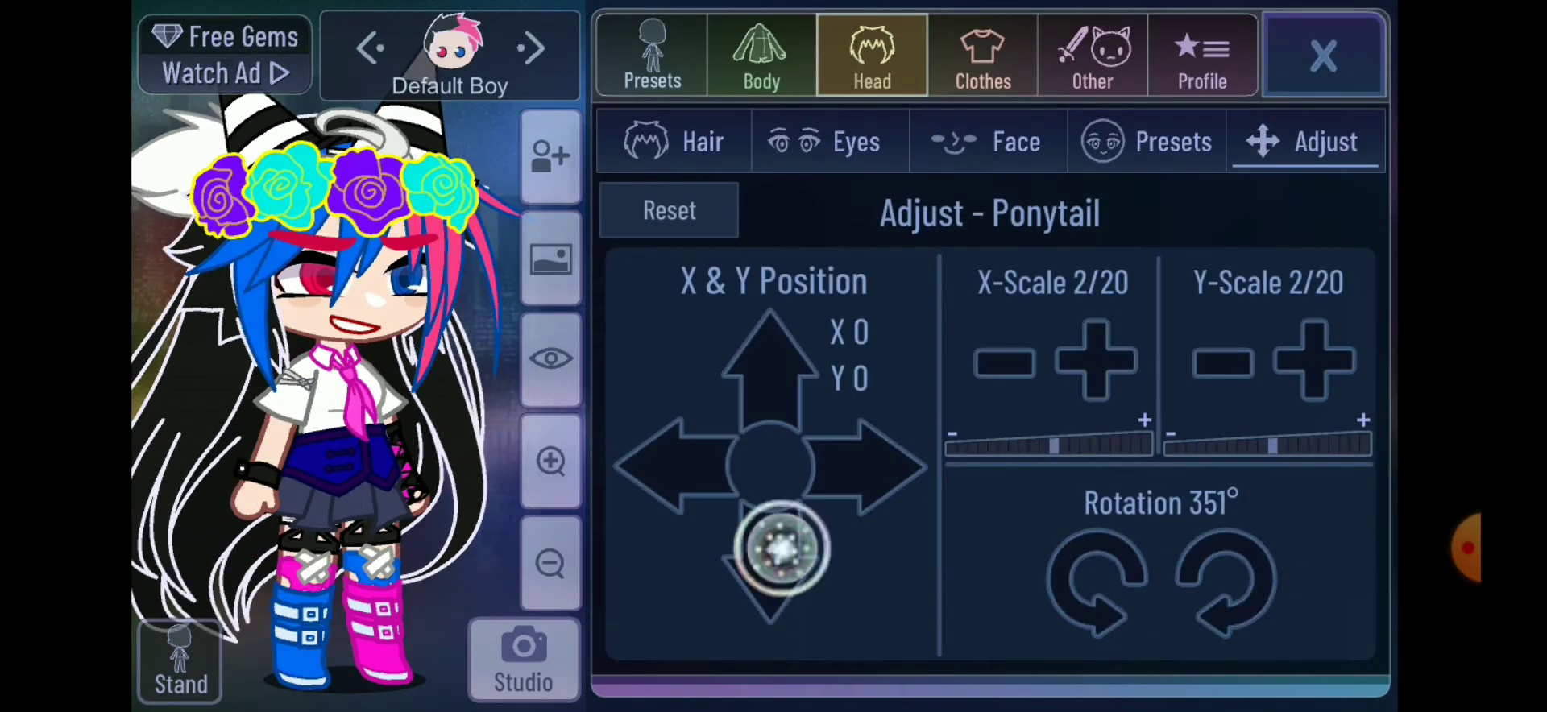
left_click(1202, 55)
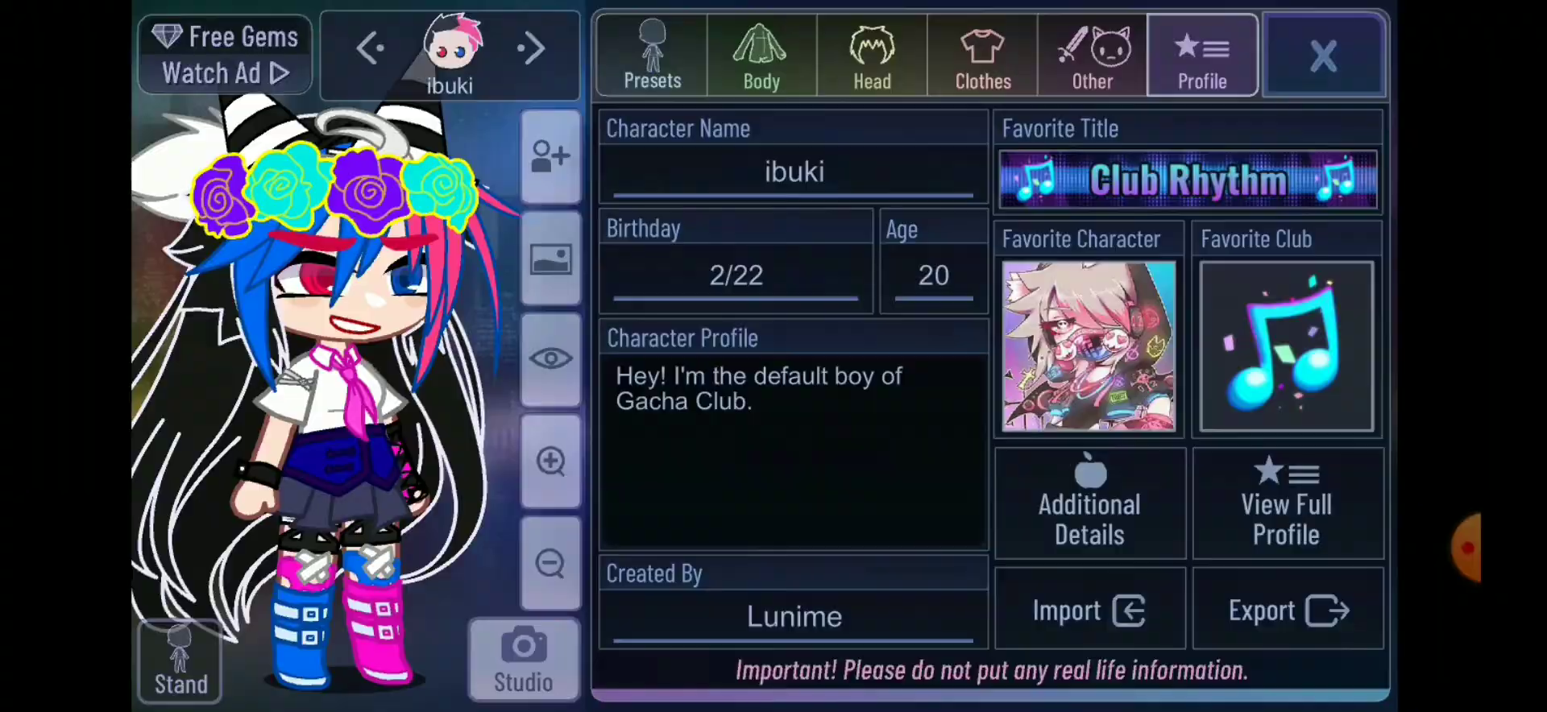